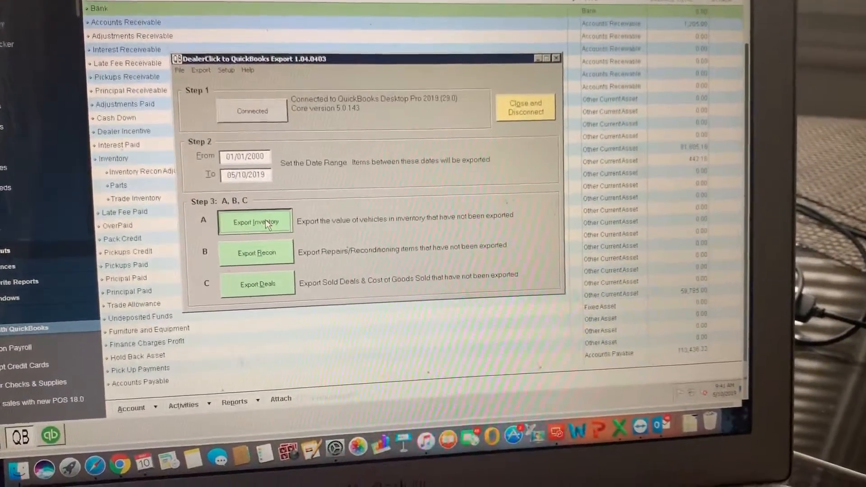
Export the inventory vehicle values to QuickBooks, confirming 121 items exported
{"action": "left_click", "coordinate": [254, 222]}
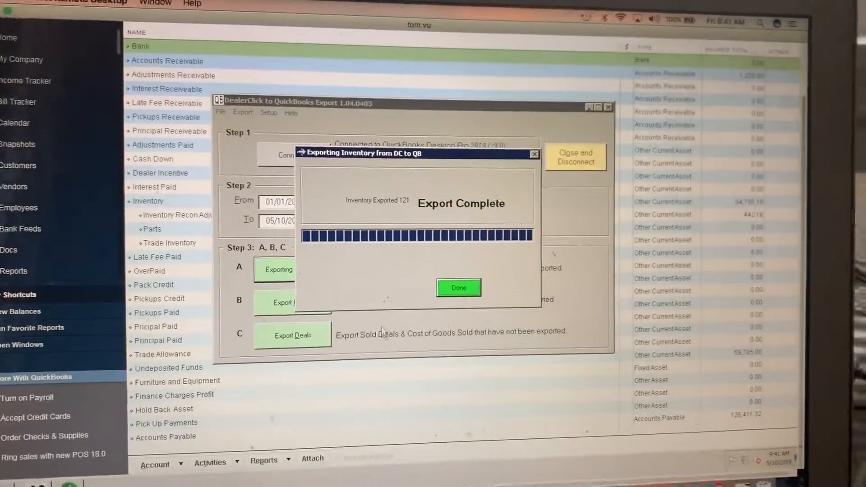
{"action": "left_click", "coordinate": [459, 288]}
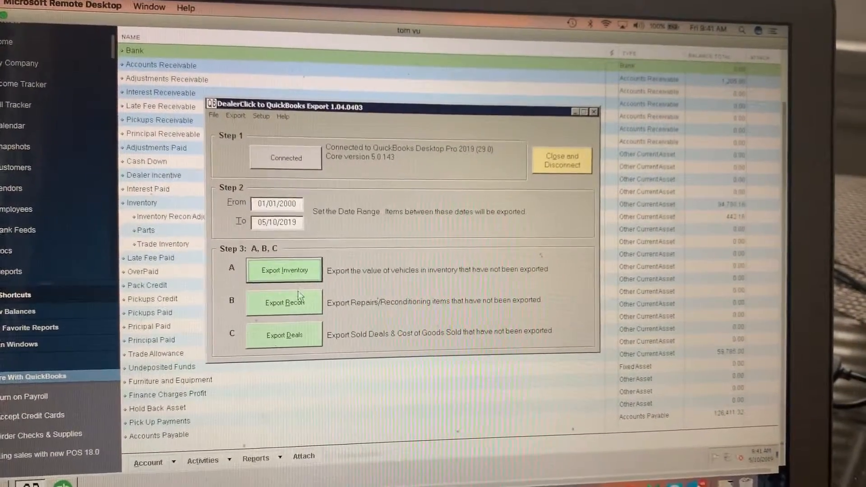
Run the reconditioning export (no new items in range), then start exporting sold deals with cost of goods sold
{"action": "left_click", "coordinate": [284, 302]}
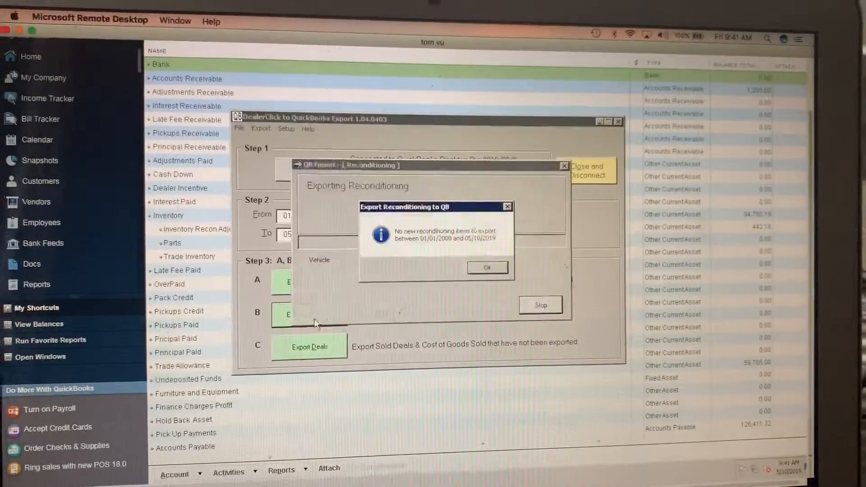
{"action": "left_click", "coordinate": [487, 268]}
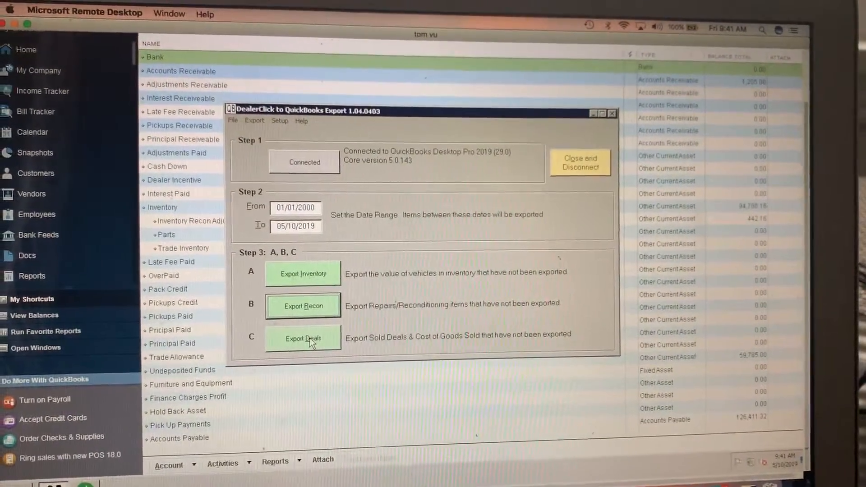
{"action": "left_click", "coordinate": [304, 337]}
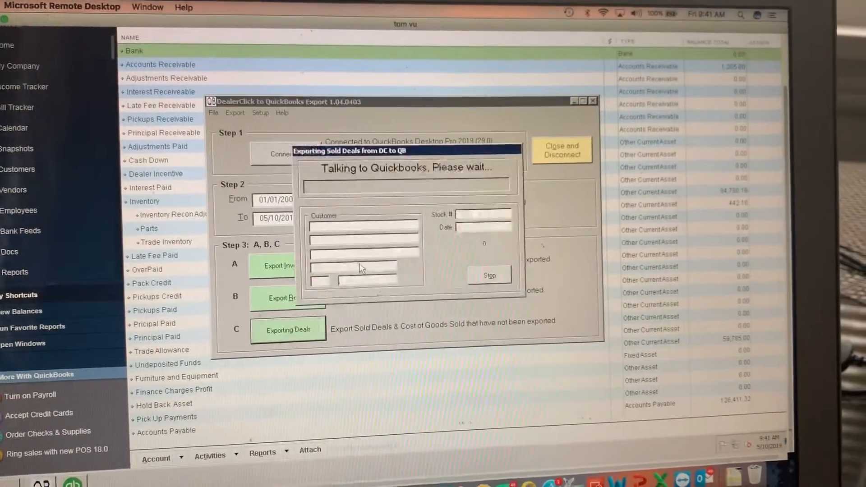